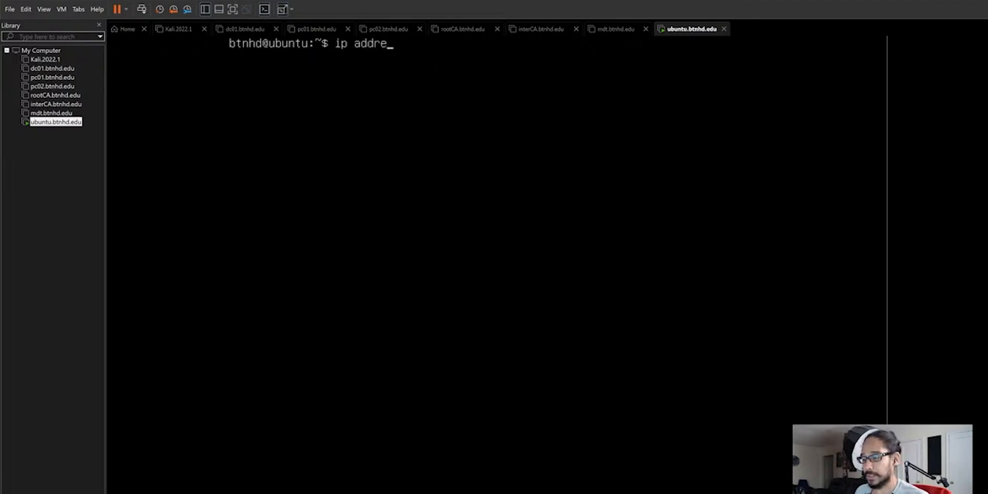
Begin entering a command in the Ubuntu VM console.
{"action": "type", "text": "ss"}
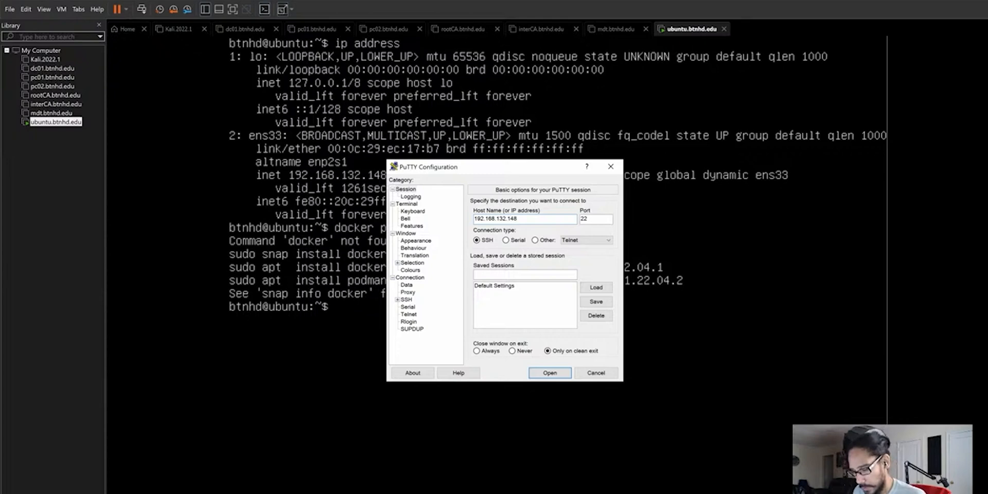
Review PuTTY window settings, connect to 192.168.132.148, and enter the login credentials.
{"action": "left_click", "coordinate": [415, 241]}
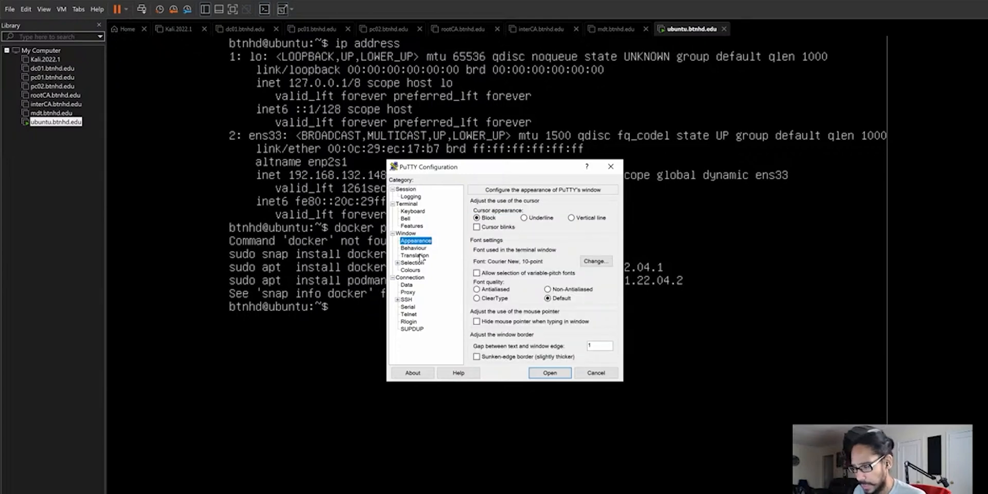
{"action": "left_click", "coordinate": [406, 233]}
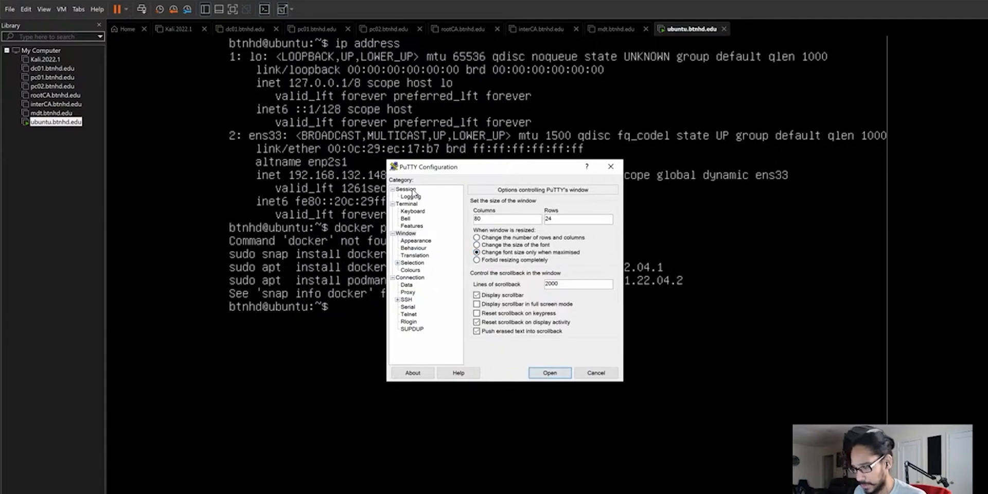
{"action": "left_click", "coordinate": [549, 373]}
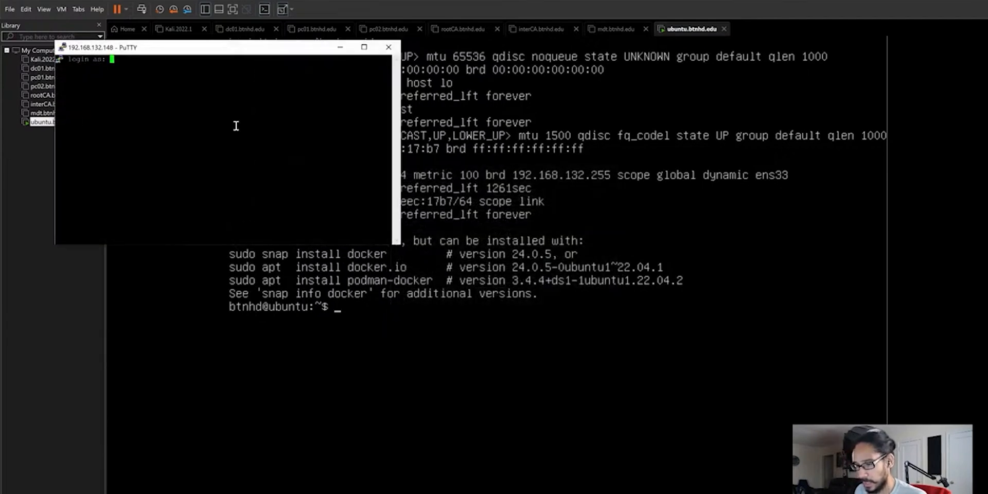
{"action": "type", "text": "btnhd"}
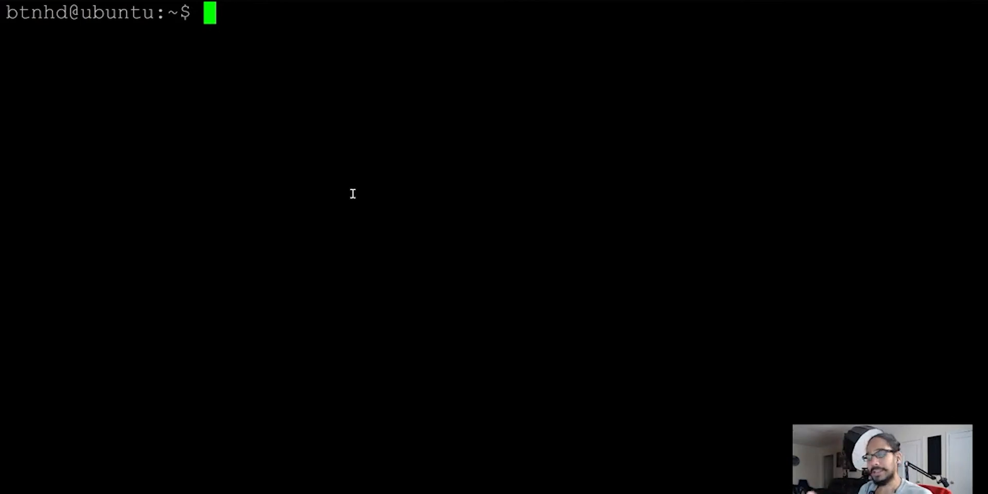
Change to /tmp and curl the kasm_release_1.15.0.06fdc8.tar.gz release archive.
{"action": "type", "text": "cd"}
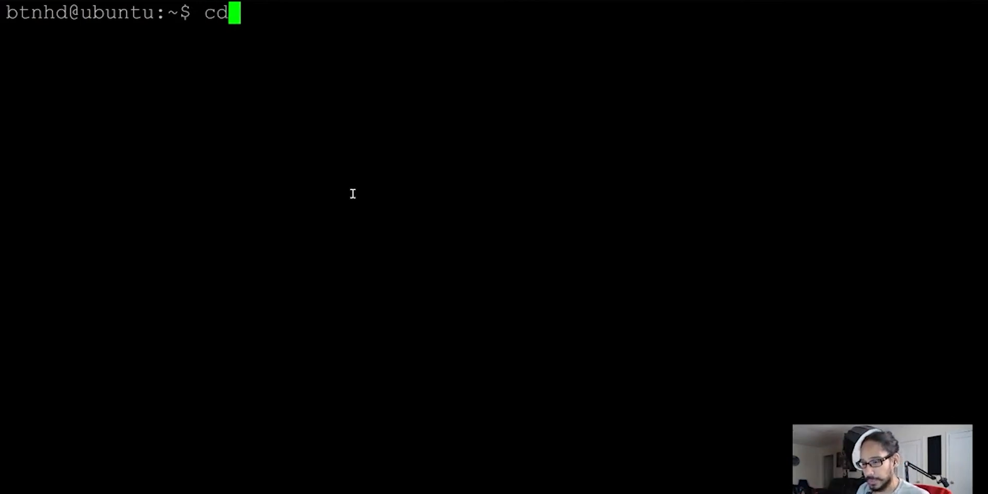
{"action": "type", "text": "/tmp"}
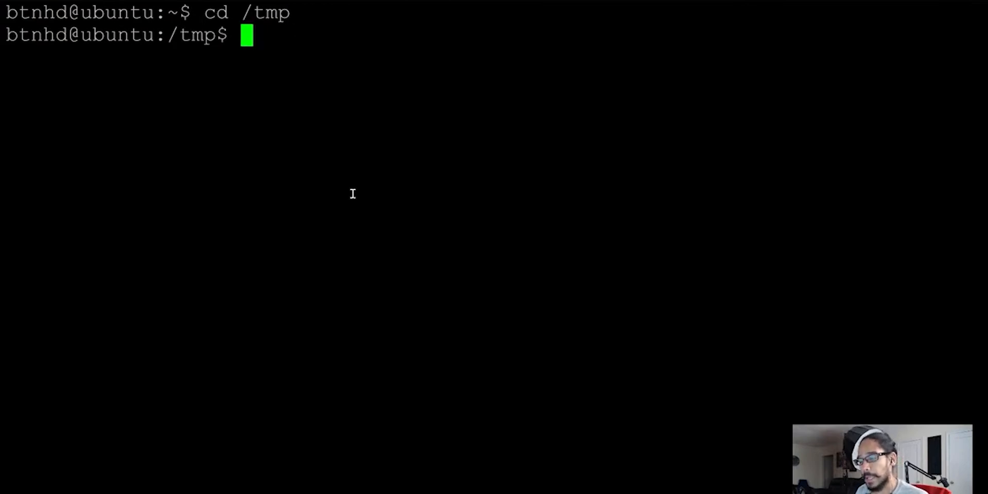
{"action": "type", "text": "curl -O https://kasm-static-content.s3.amazonaws.com/kasm_release_1.15.0.06fdc8.tar.gz"}
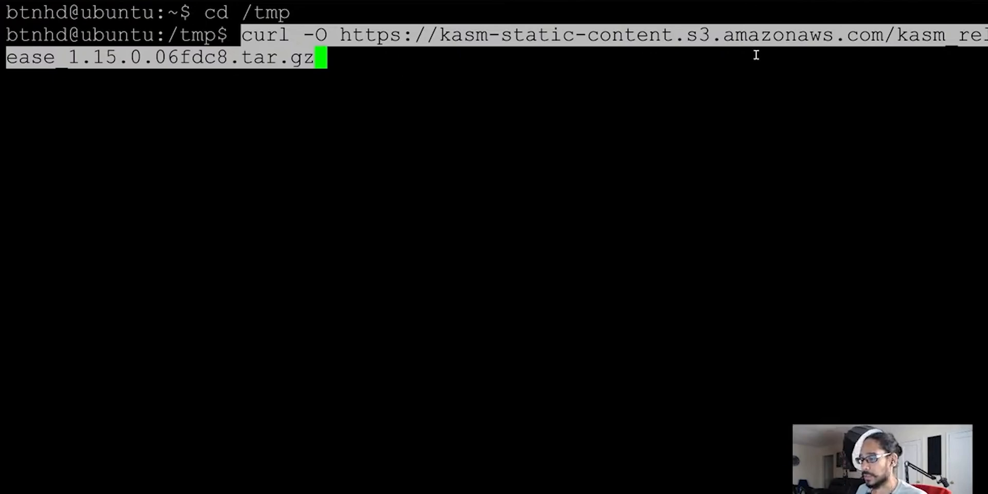
{"action": "mouse_move", "coordinate": [671, 69]}
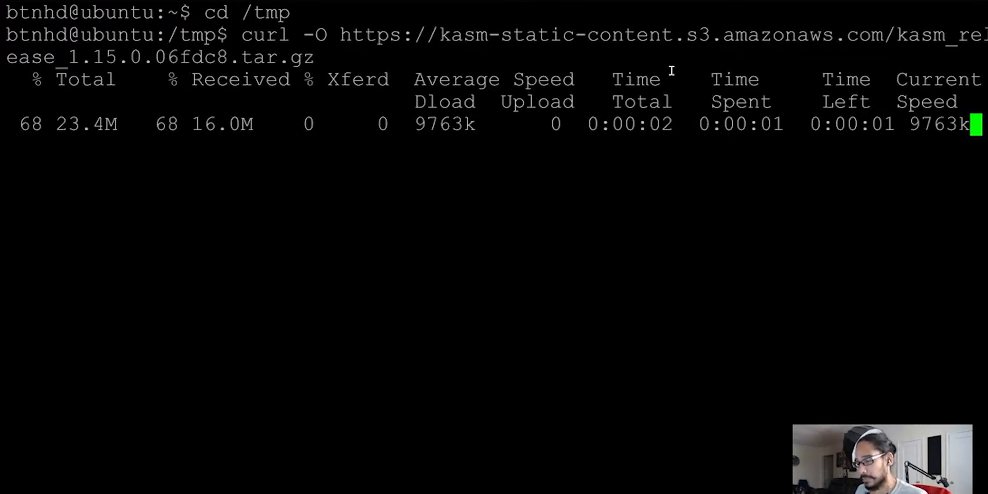
Extract kasm_release_1.15.0.06fdc8.tar.gz with tar -xf.
{"action": "type", "text": "tar -xf kasm_release_1.15.0.06fdc8.tar.gz"}
{"action": "type", "text": "sudo bash kasm_release/install.sh"}
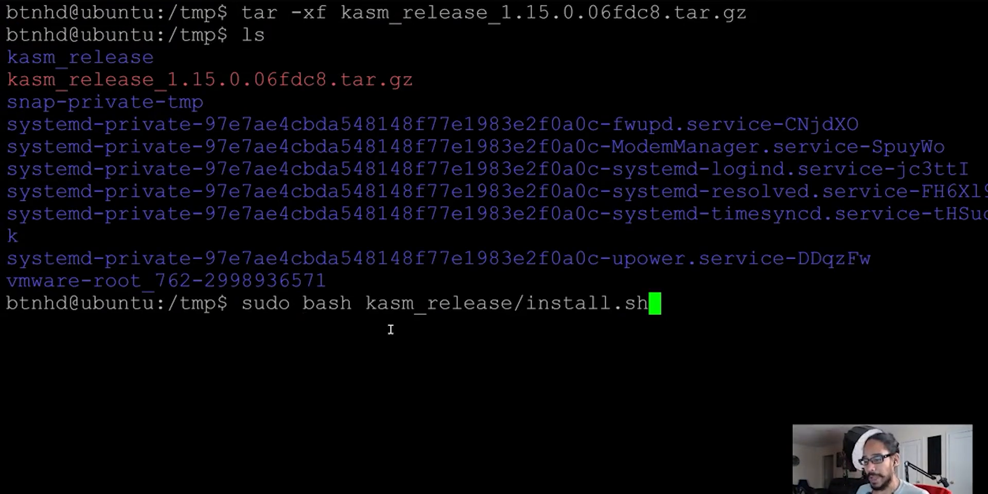
{"action": "mouse_move", "coordinate": [547, 307]}
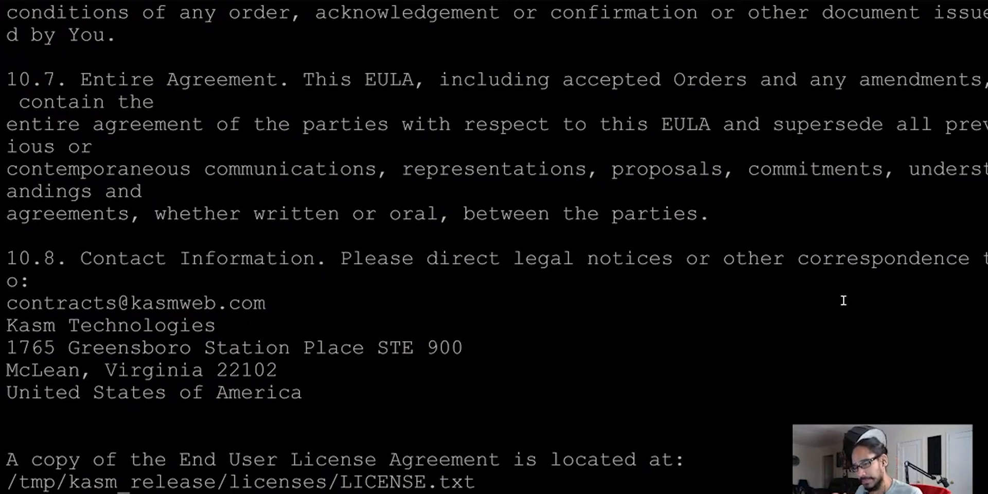
{"action": "type", "text": "y"}
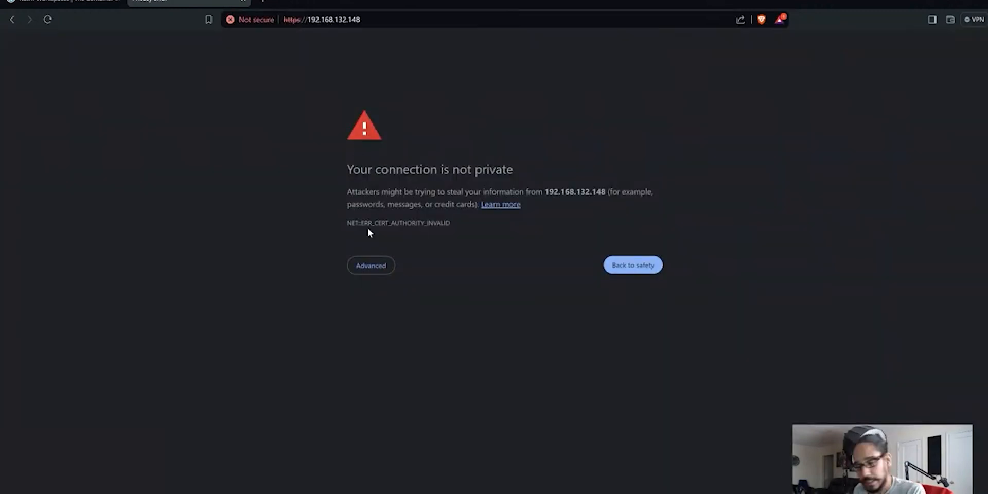
Proceed past the 192.168.132.148 certificate warning and switch to the Workspaces page.
{"action": "left_click", "coordinate": [371, 265]}
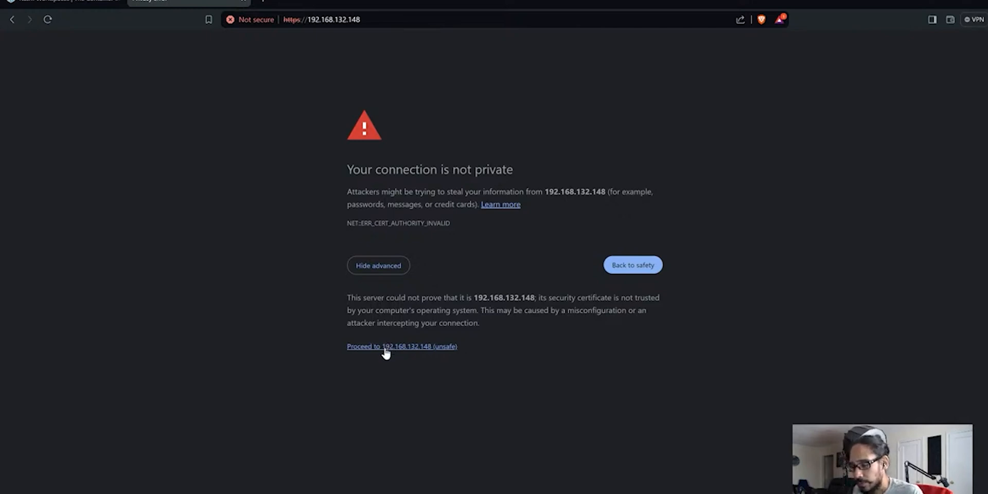
{"action": "left_click", "coordinate": [385, 345]}
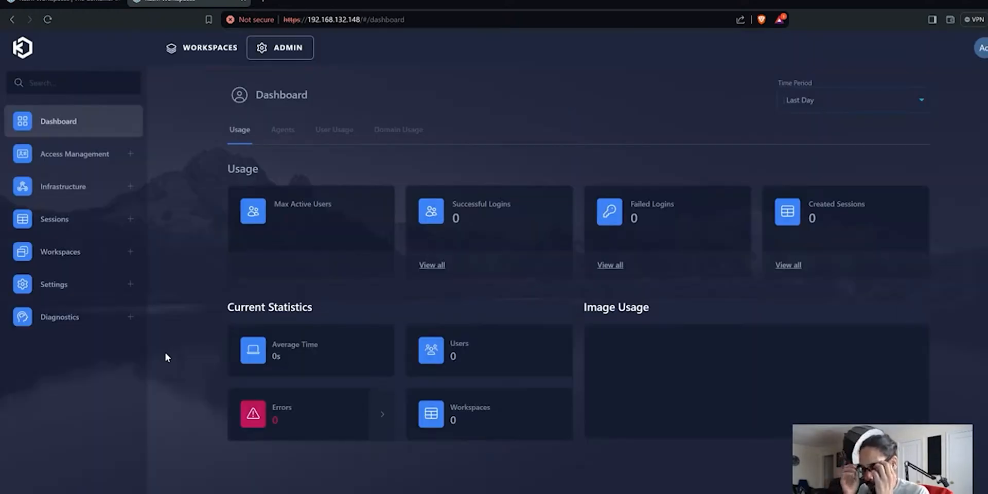
{"action": "mouse_move", "coordinate": [269, 219]}
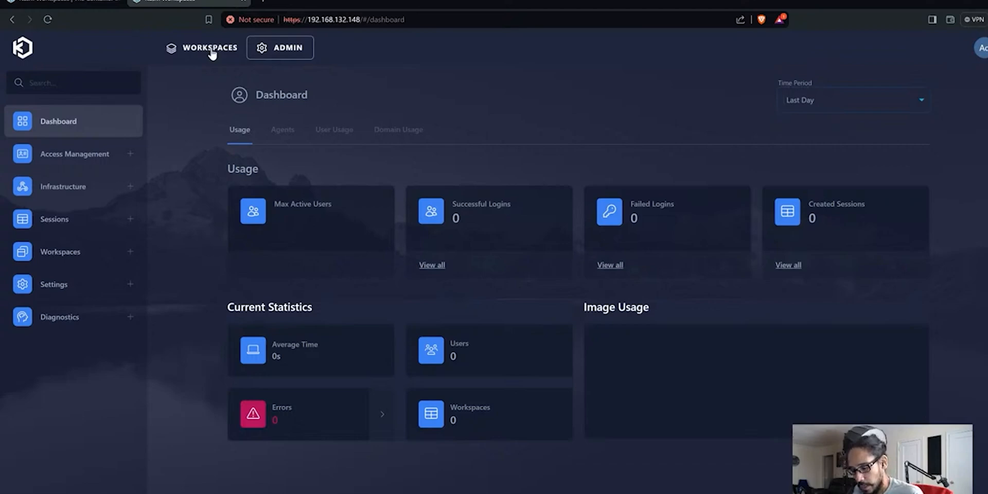
{"action": "left_click", "coordinate": [209, 47]}
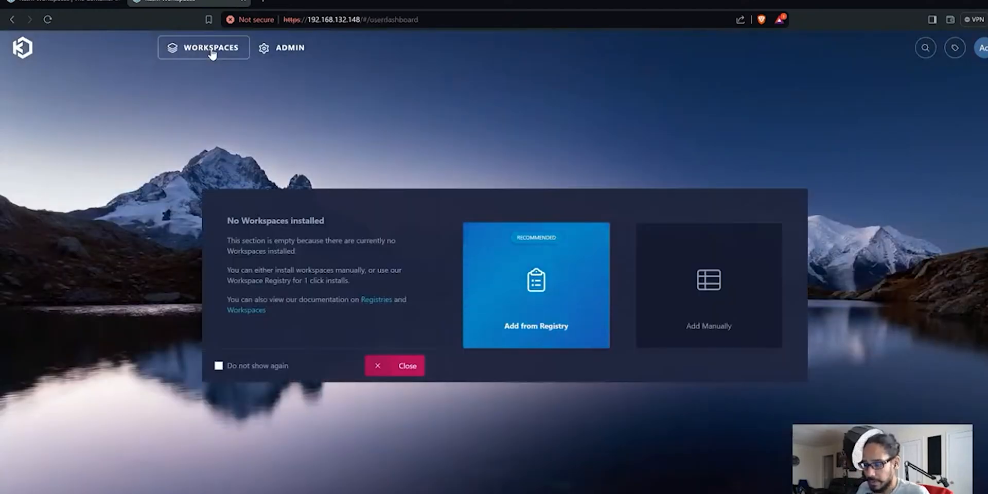
Open the workspace registry and install Debian Bullseye.
{"action": "left_click", "coordinate": [535, 285]}
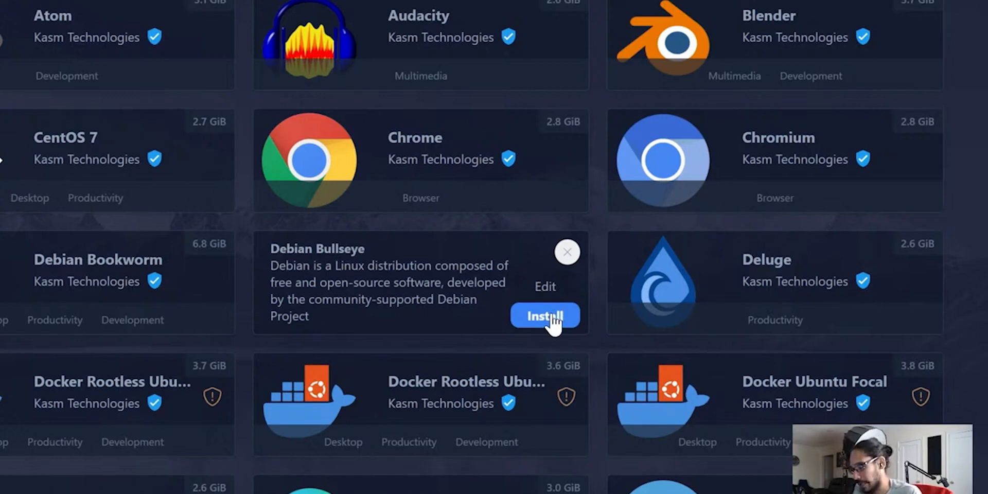
{"action": "left_click", "coordinate": [545, 315]}
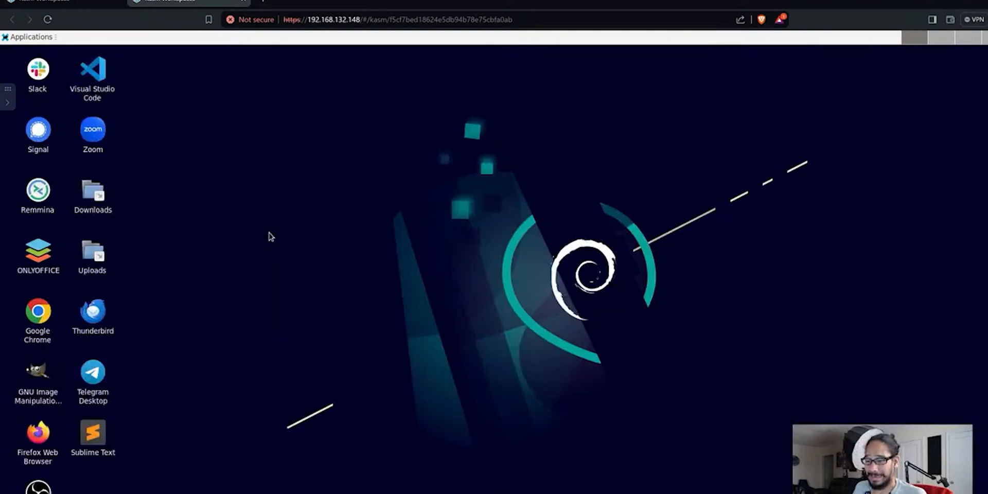